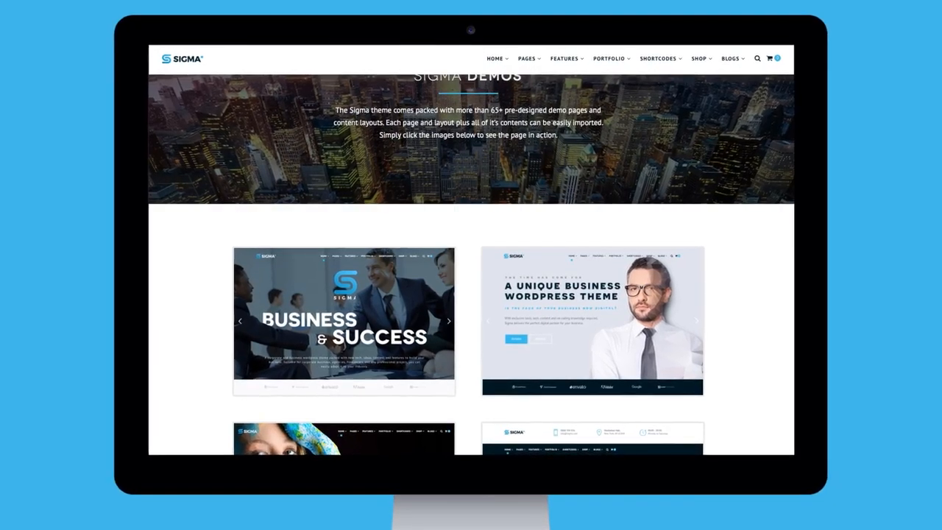
# Step: Scroll past the demo pages and features, launch the Sigma Tour, and advance one tour step
pyautogui.scroll(-3)
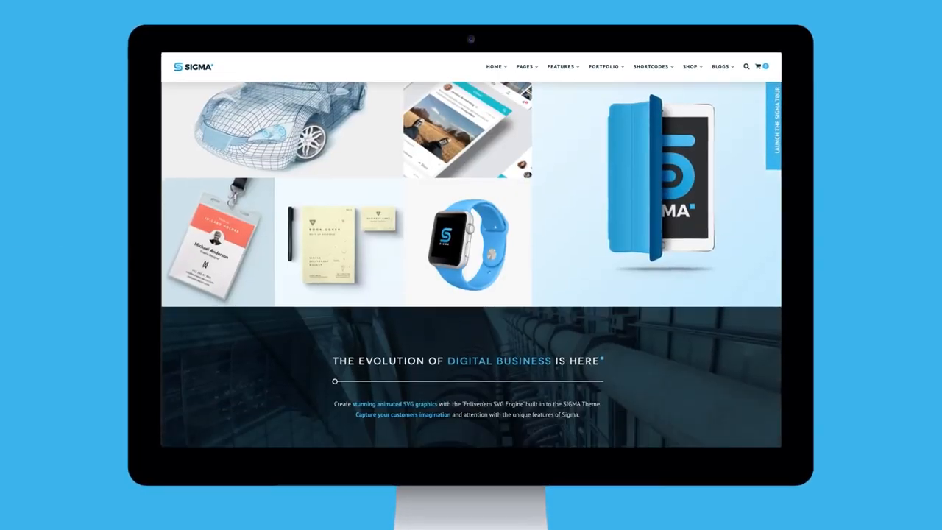
pyautogui.scroll(-3)
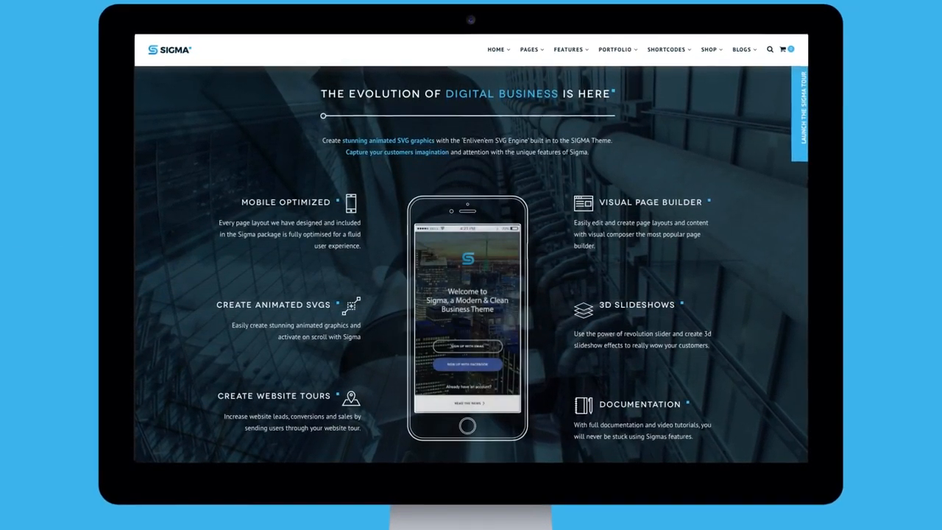
pyautogui.click(797, 110)
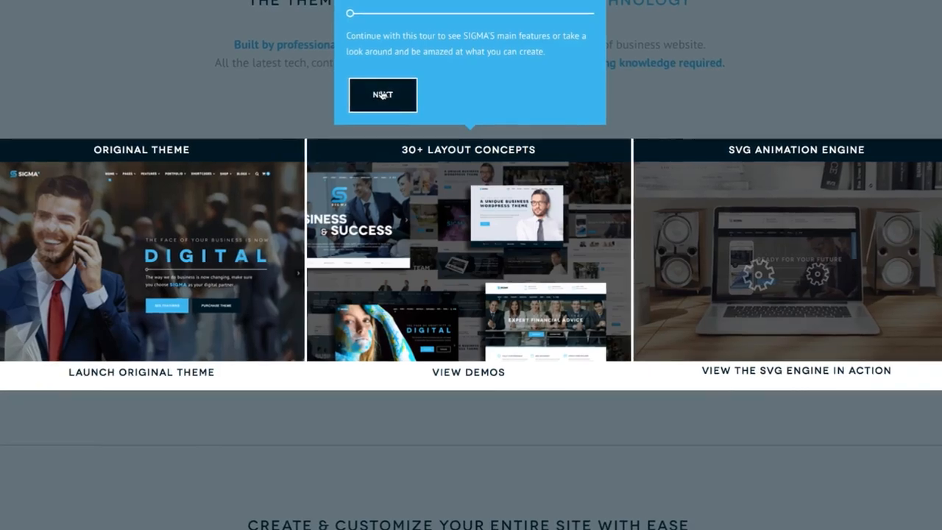
pyautogui.click(382, 94)
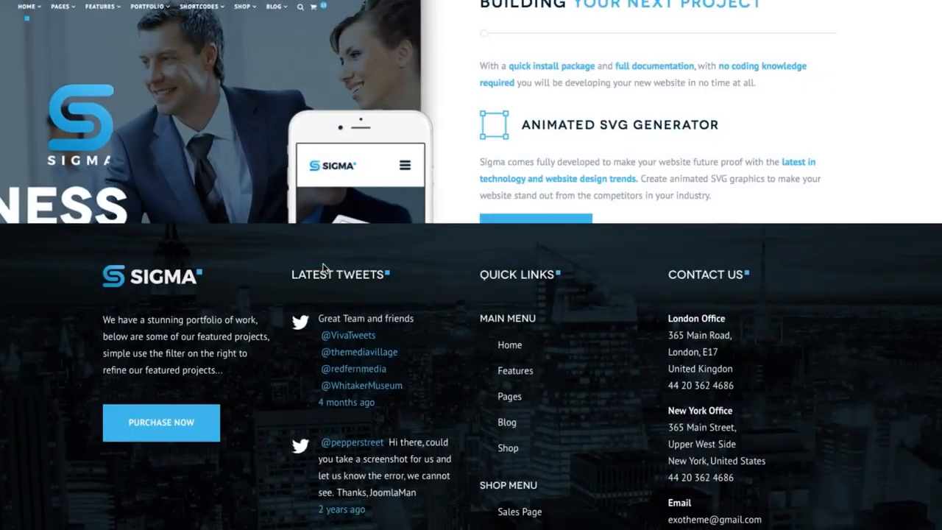